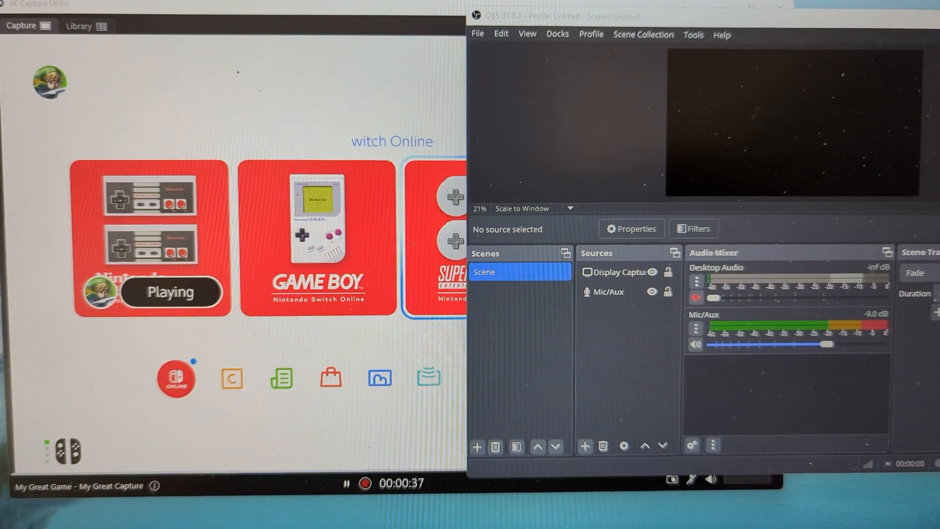
# Add a Video Capture Device source named 'switch' set to the Elgato HD60 X
pyautogui.click(584, 446)
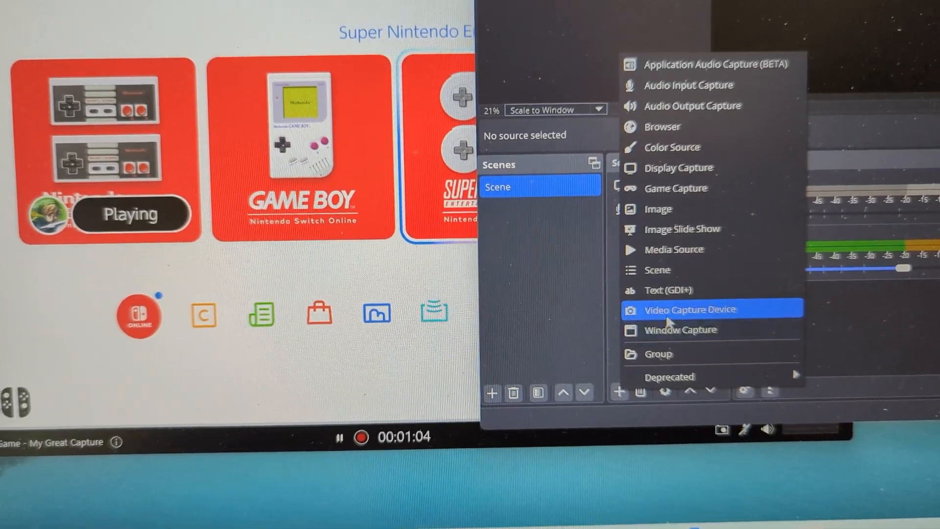
pyautogui.click(689, 310)
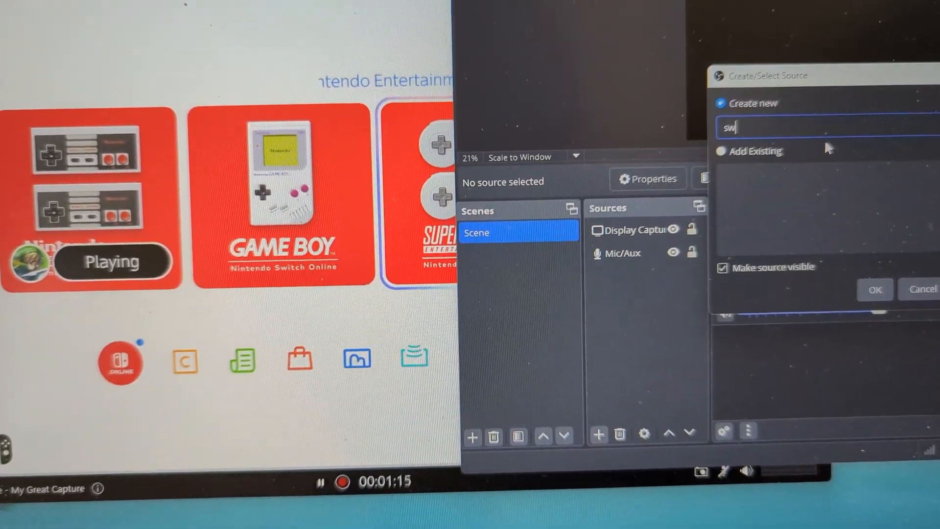
pyautogui.click(874, 289)
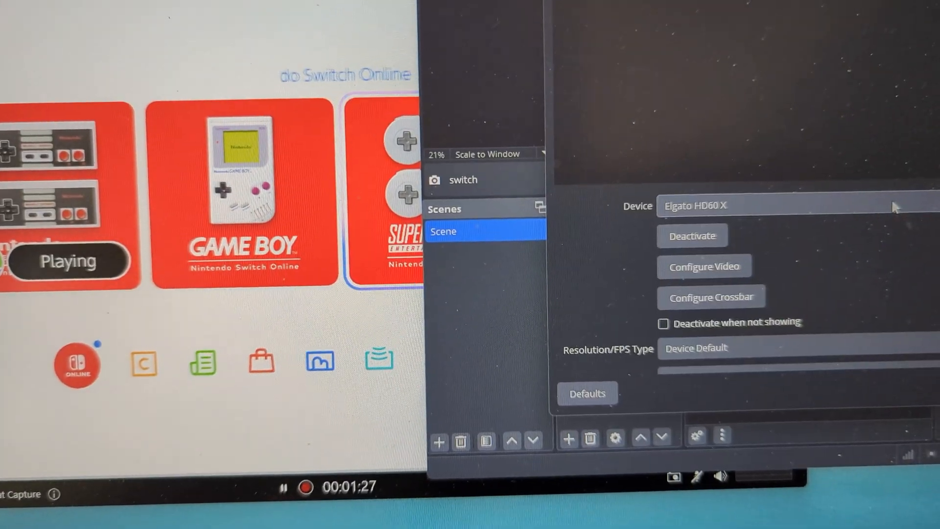